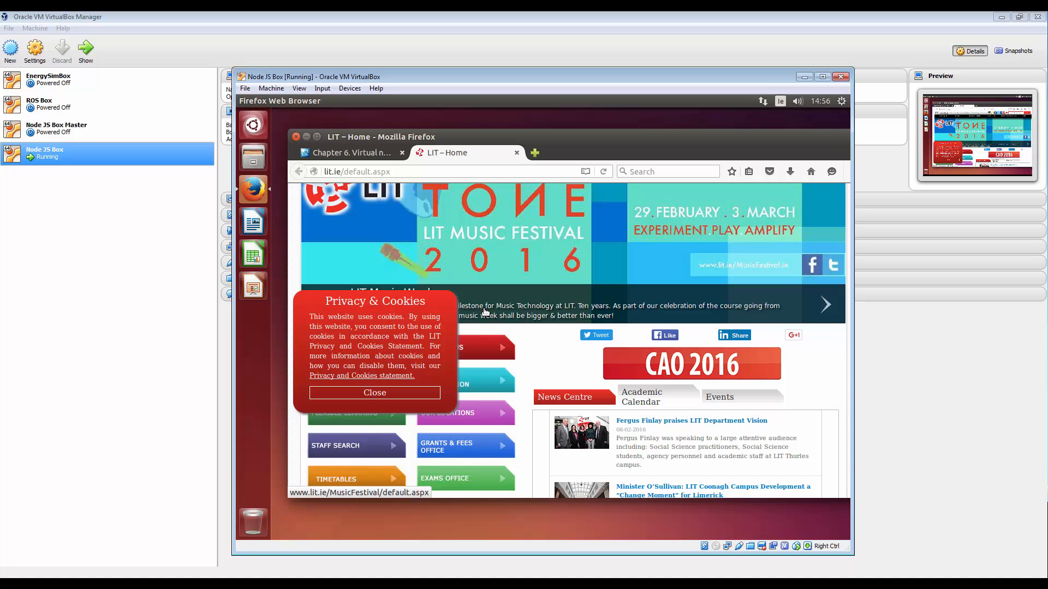
Dismiss the cookie notice, close the LIT Home tab and close Firefox.
click(374, 393)
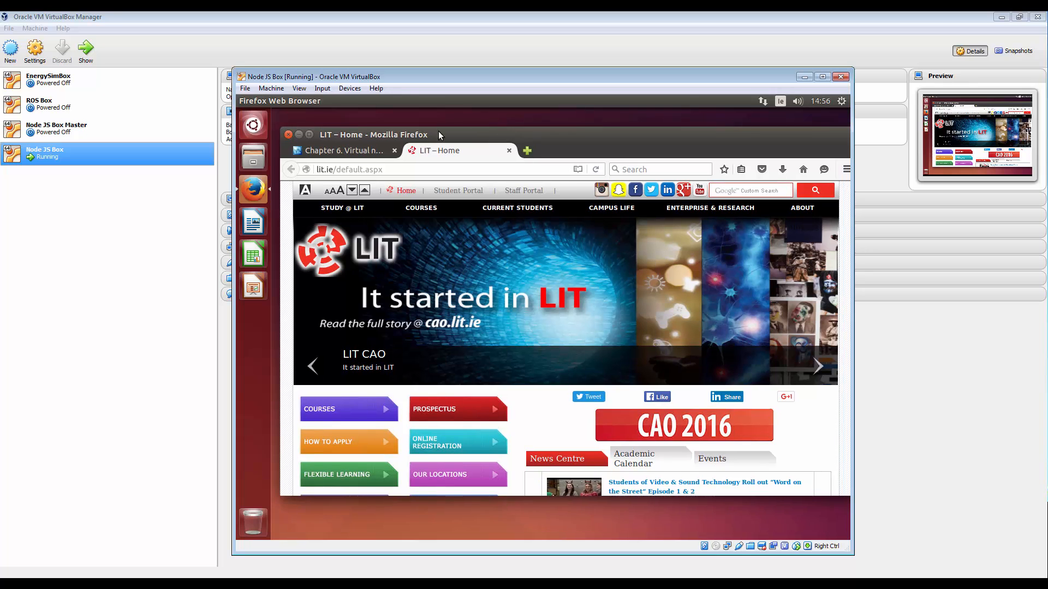
click(344, 150)
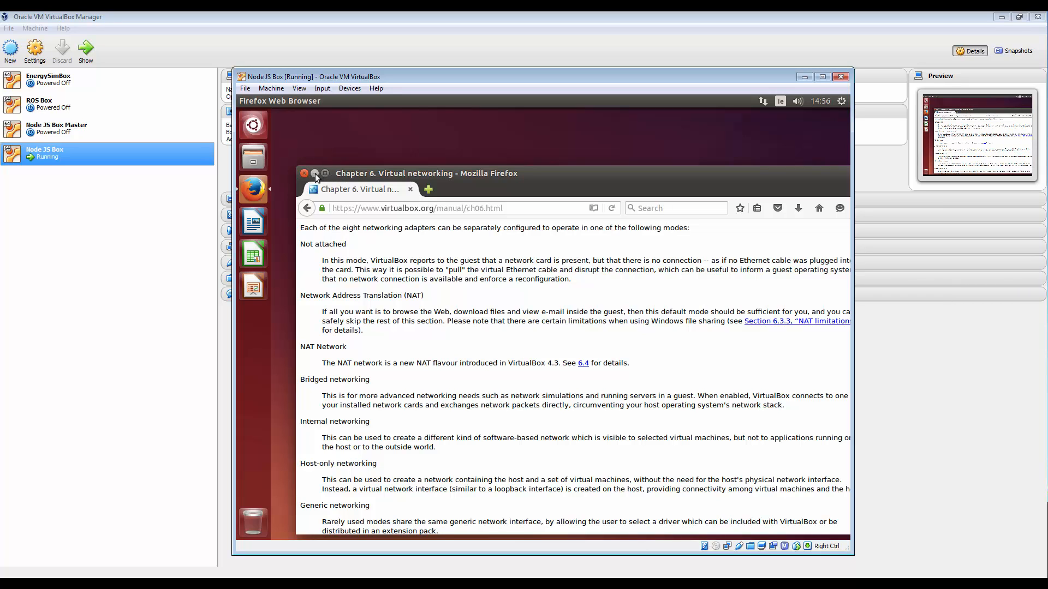
click(305, 173)
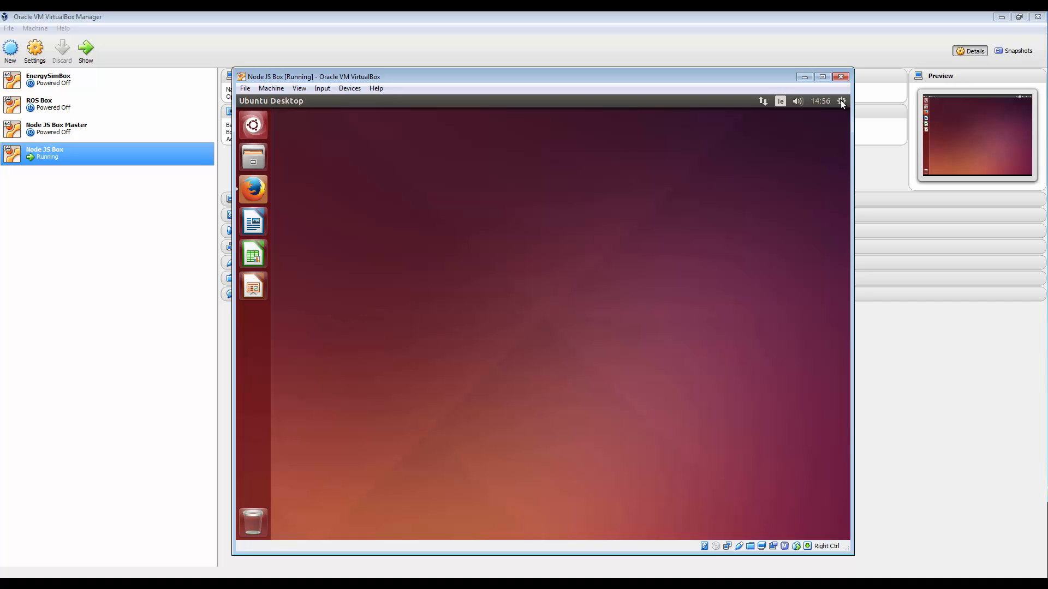
mouse_move(588, 249)
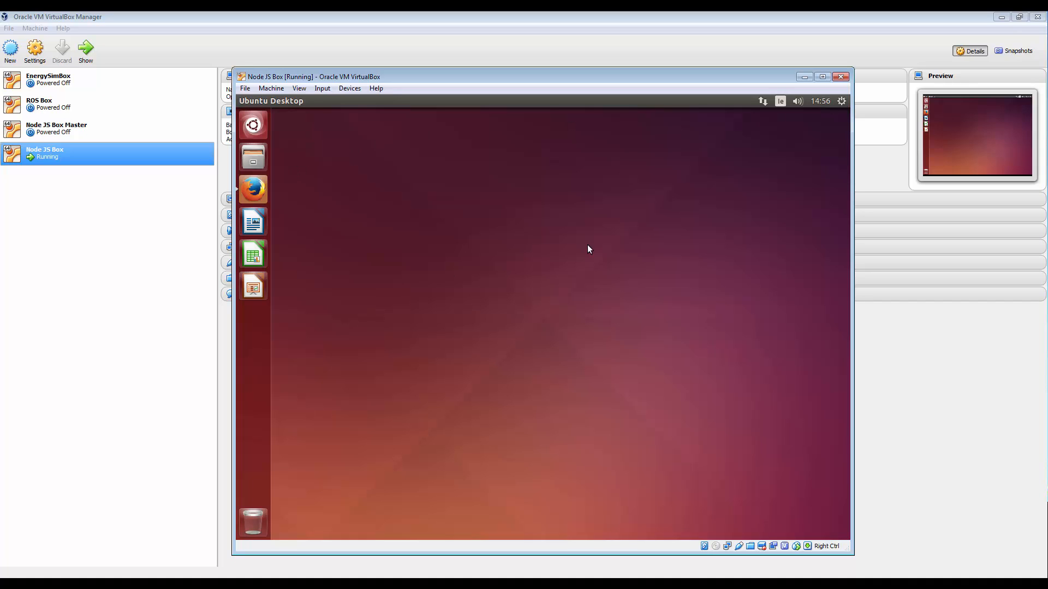
Shut down the Ubuntu guest from its session menu's Restart… dialog.
click(841, 100)
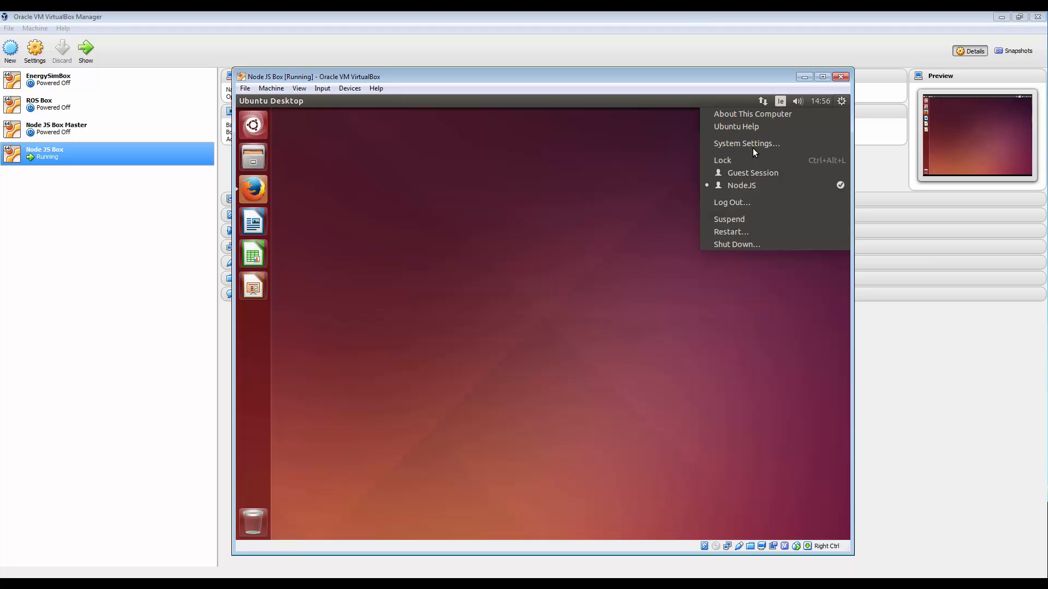
mouse_move(745, 231)
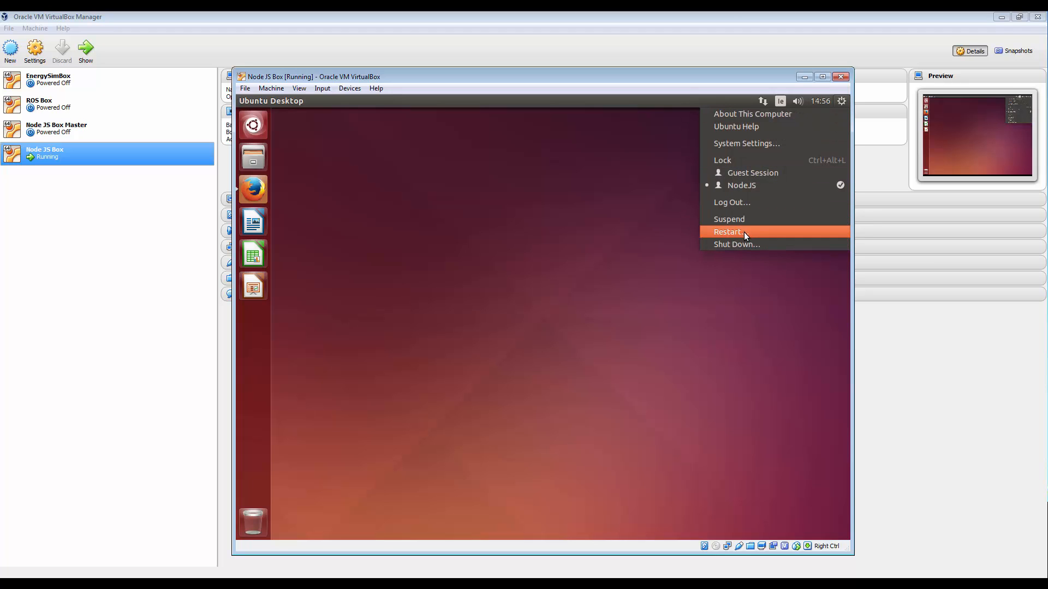
click(737, 243)
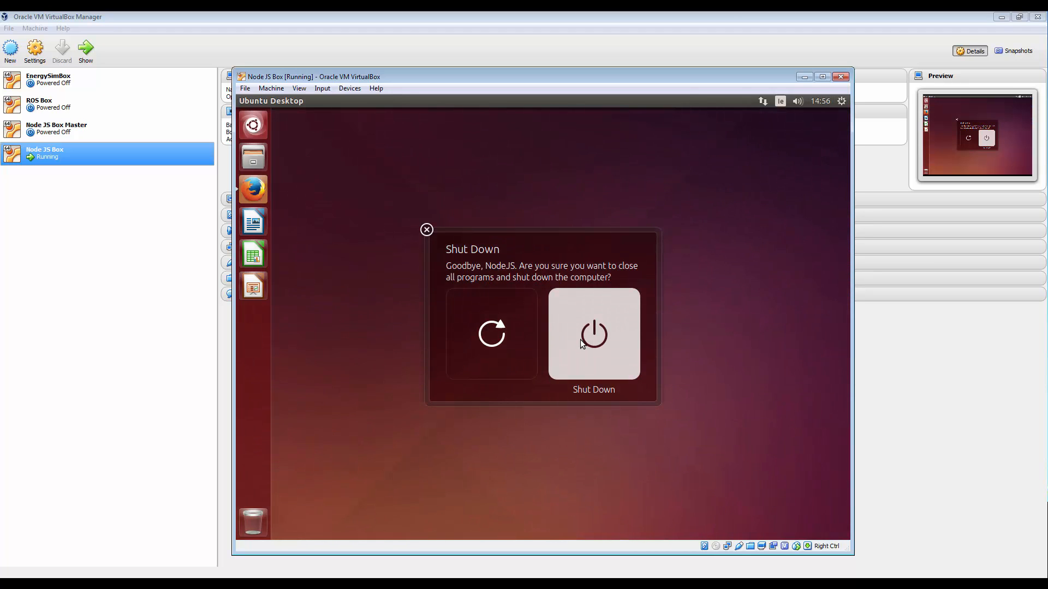
click(593, 334)
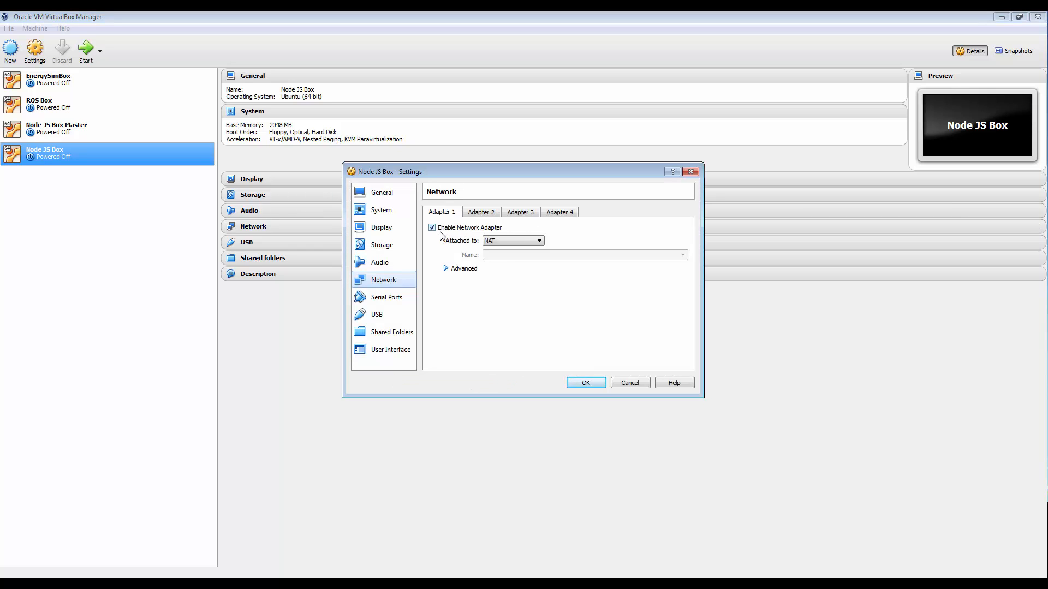
Review Node JS Box's Adapter 3 and Adapter 1 network tabs, Adapter 1 on NAT.
click(520, 211)
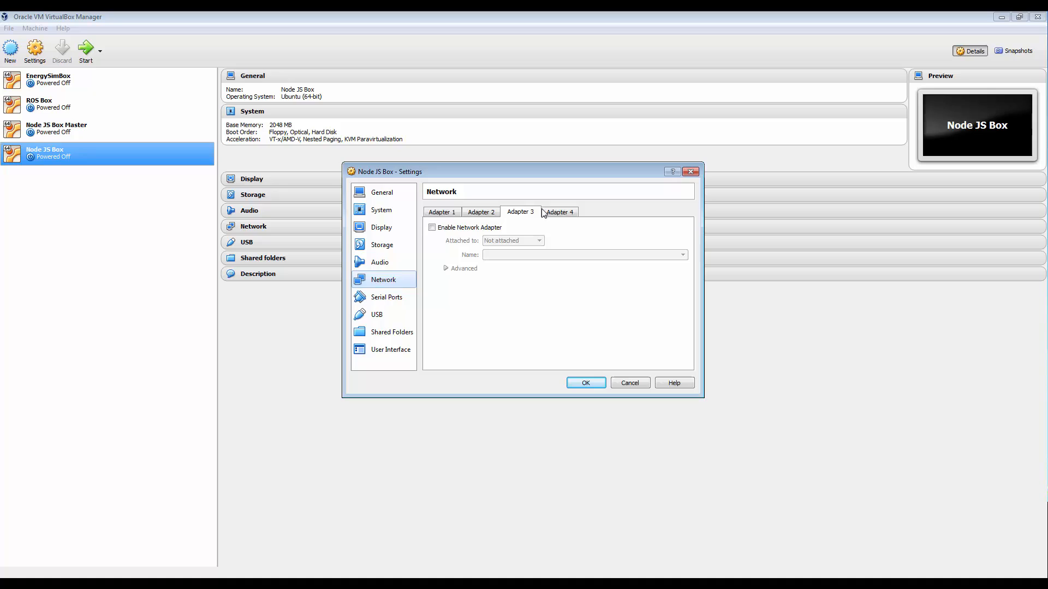
click(441, 212)
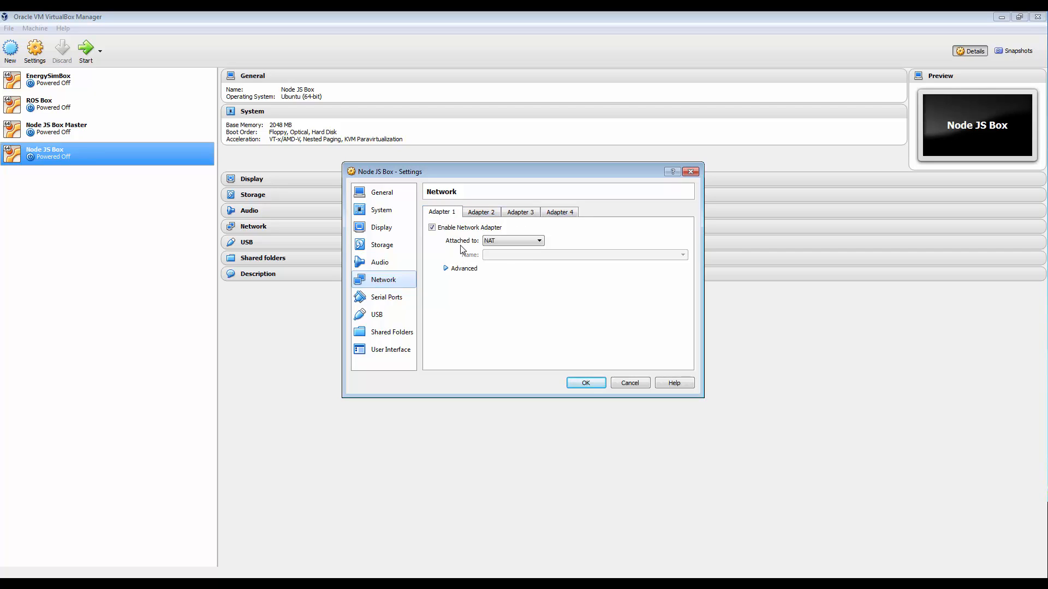
click(513, 240)
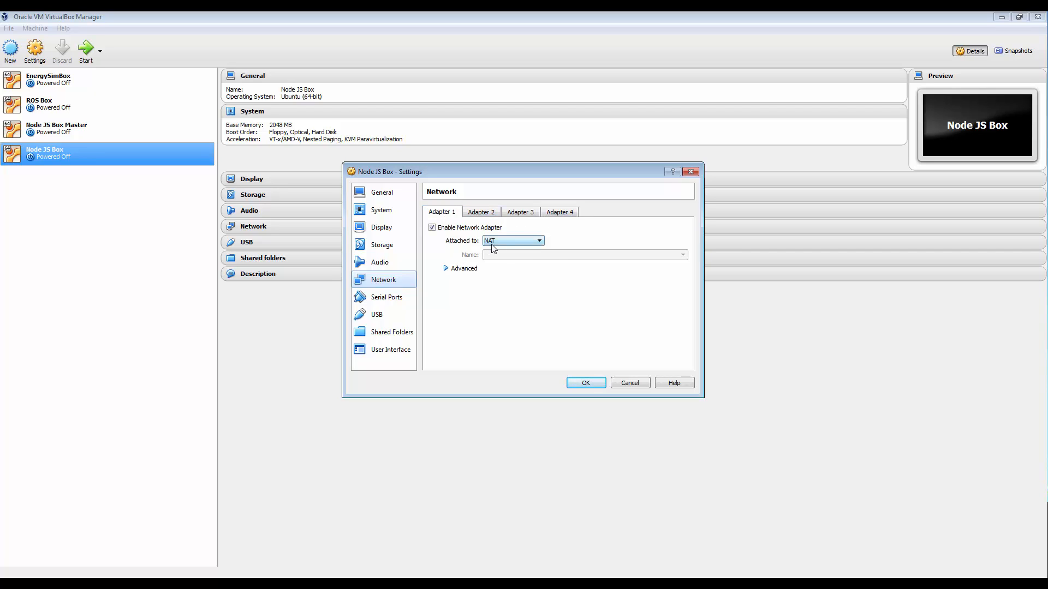
mouse_move(511, 240)
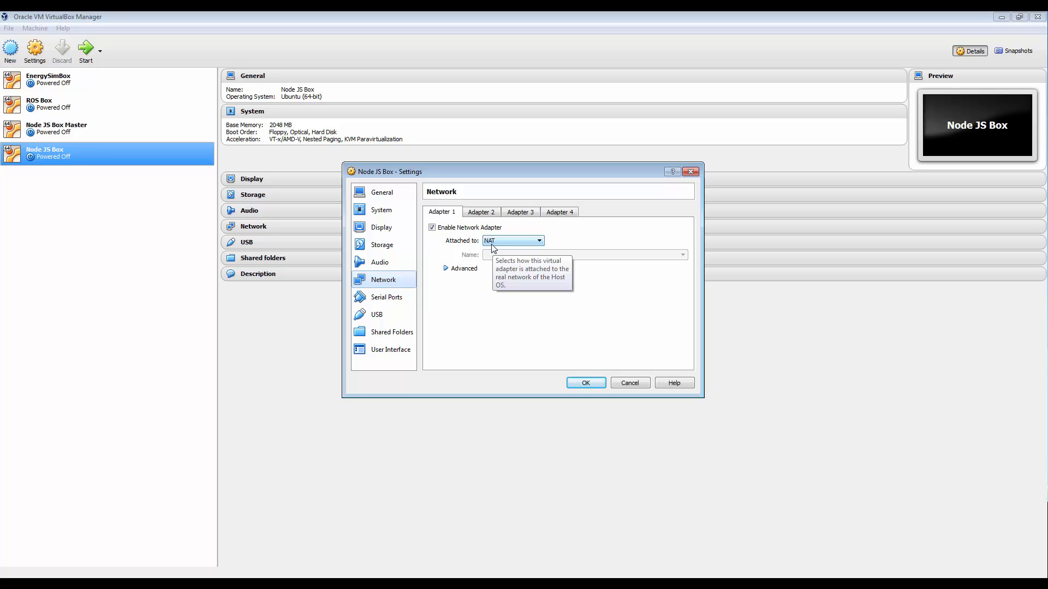
mouse_move(464, 257)
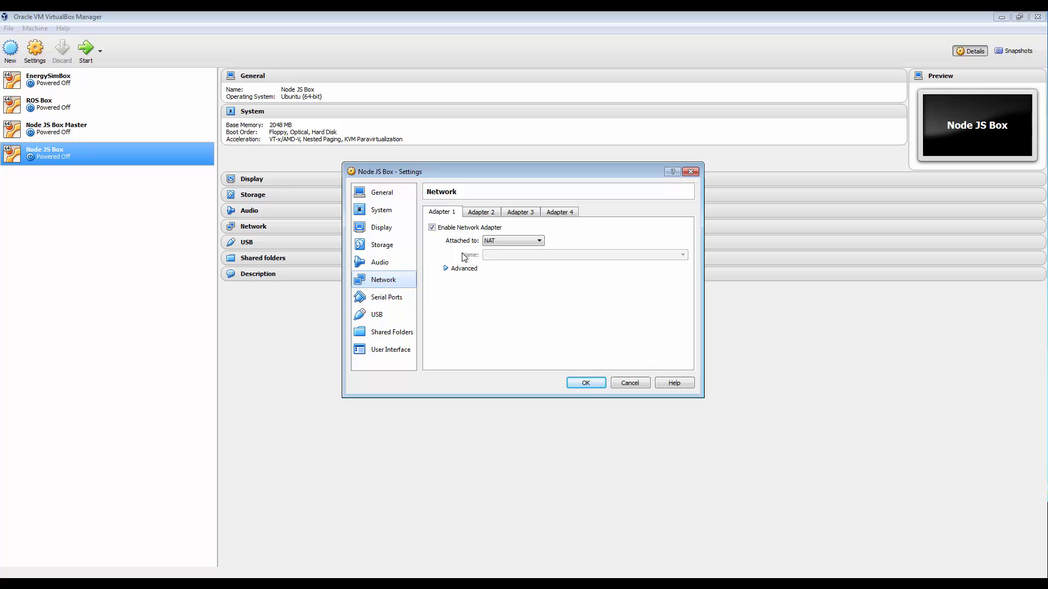
Enable Adapter 2 as a Host-only Adapter and save the network settings.
click(481, 212)
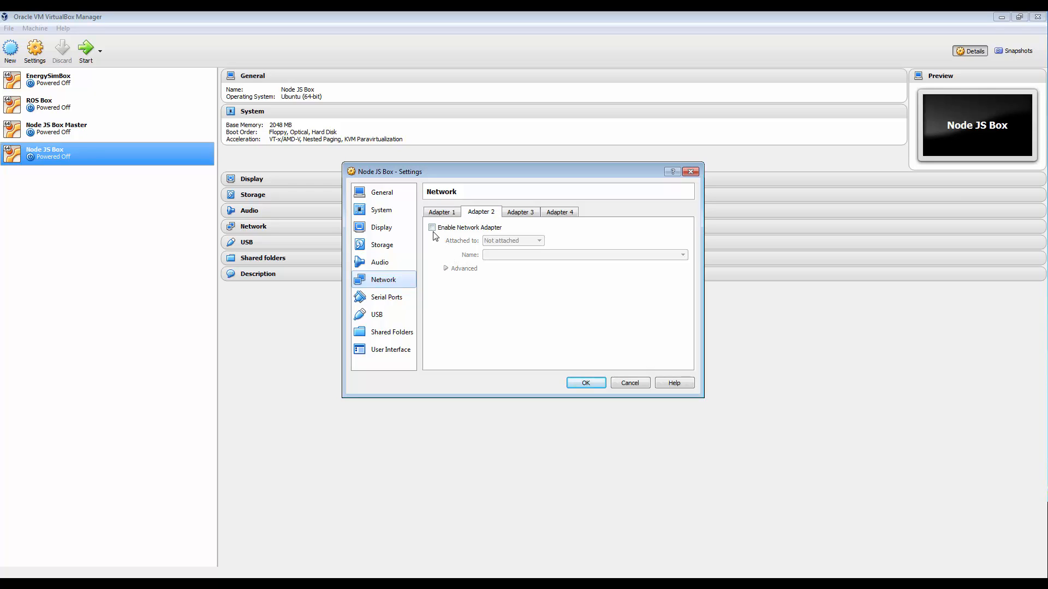
click(433, 227)
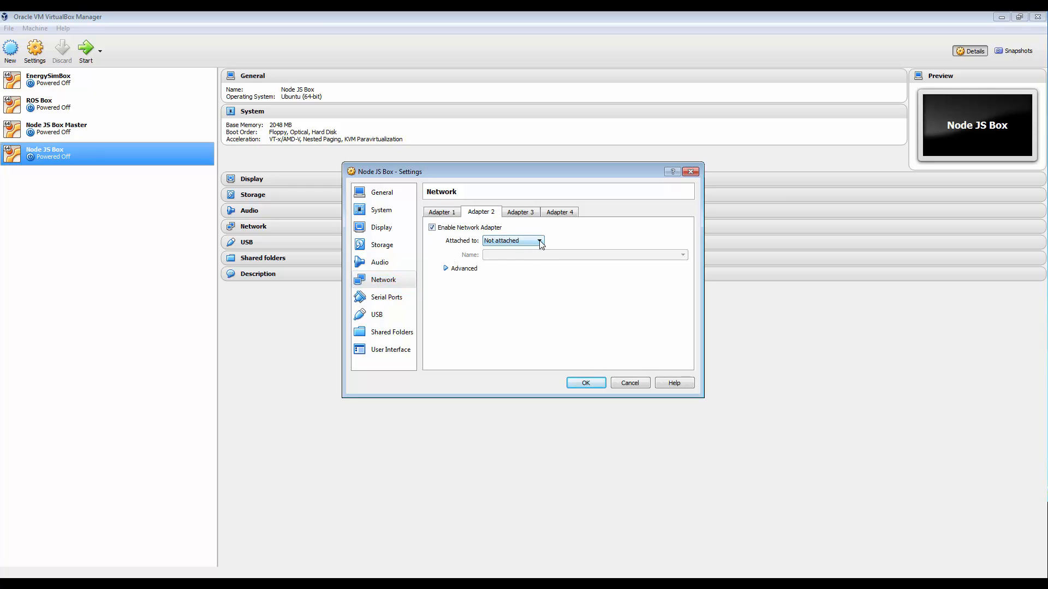
click(513, 240)
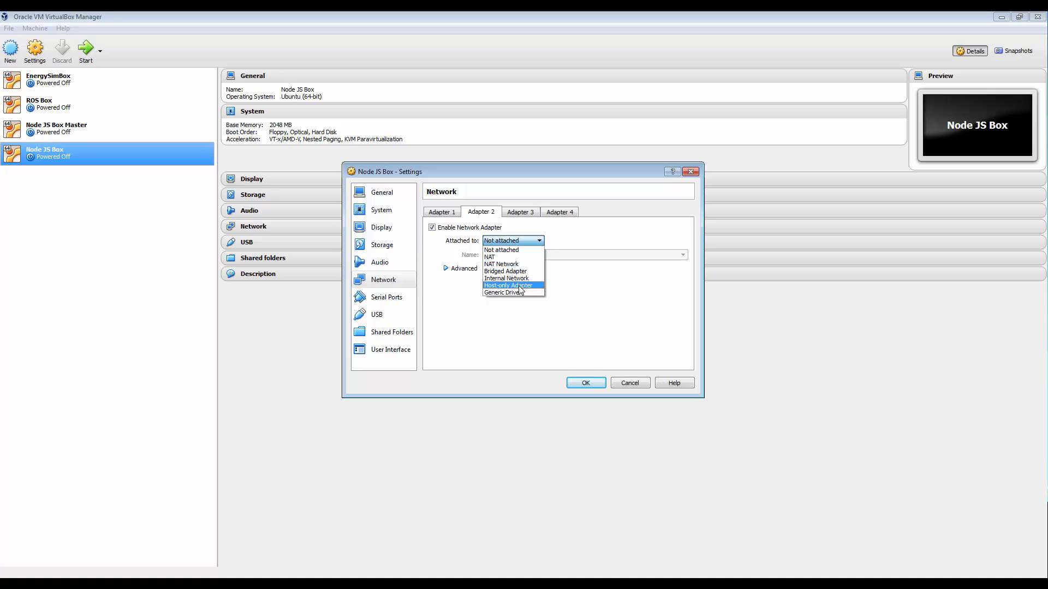
click(508, 285)
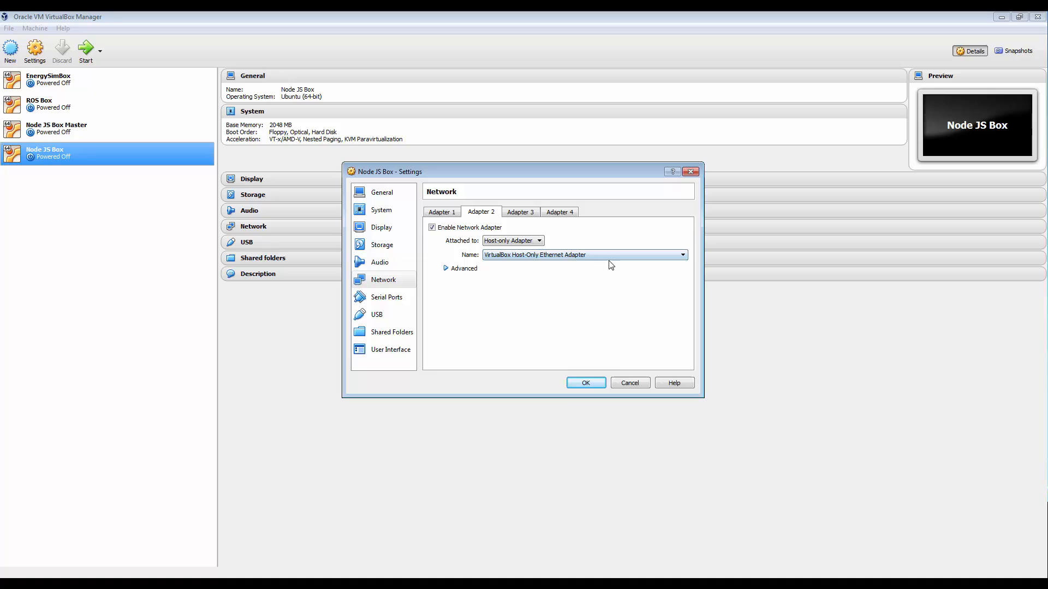
click(585, 382)
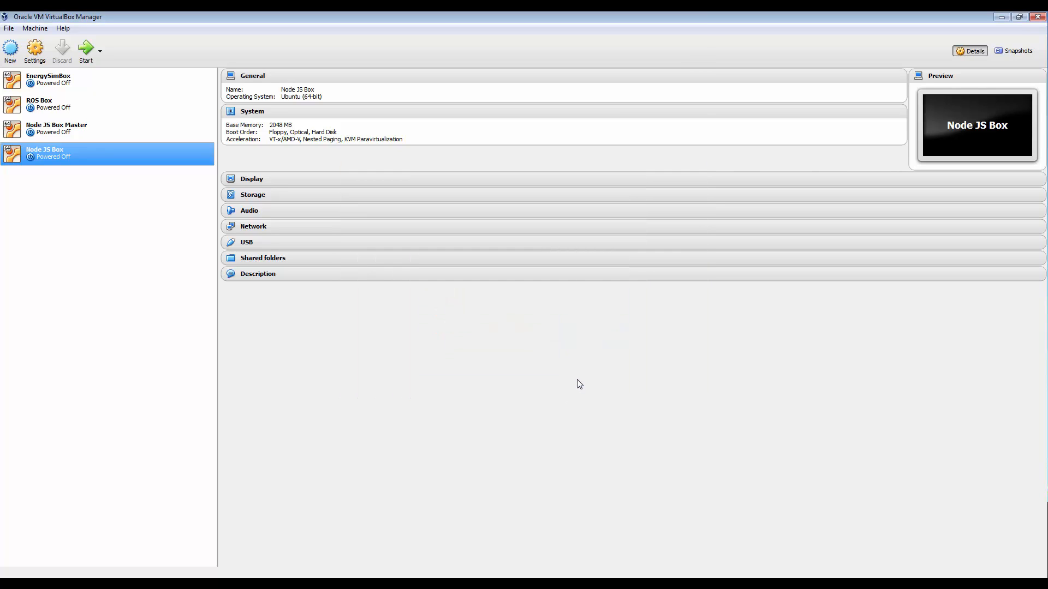
mouse_move(580, 377)
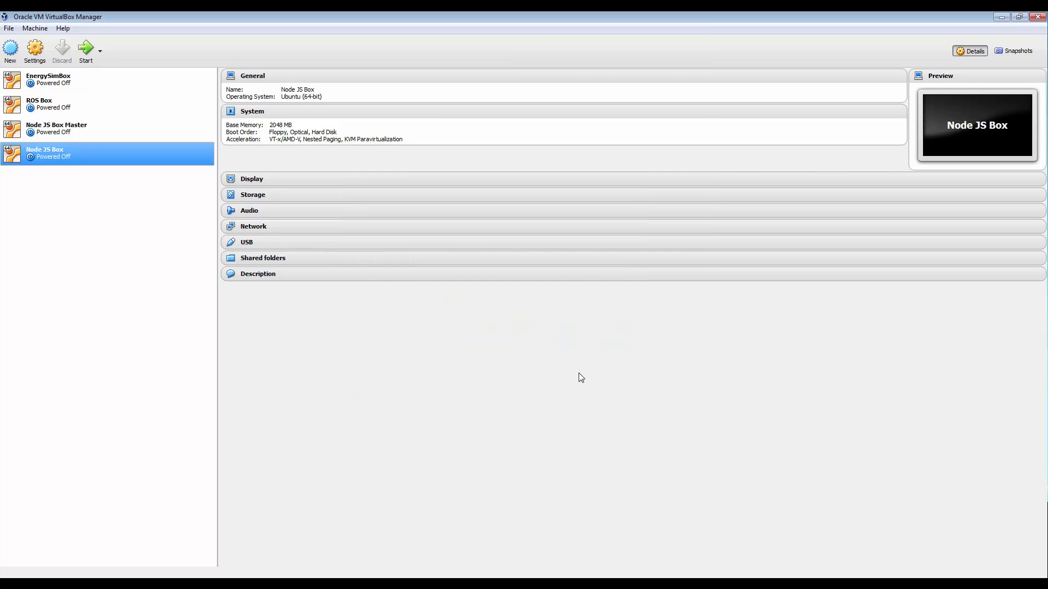
mouse_move(468, 325)
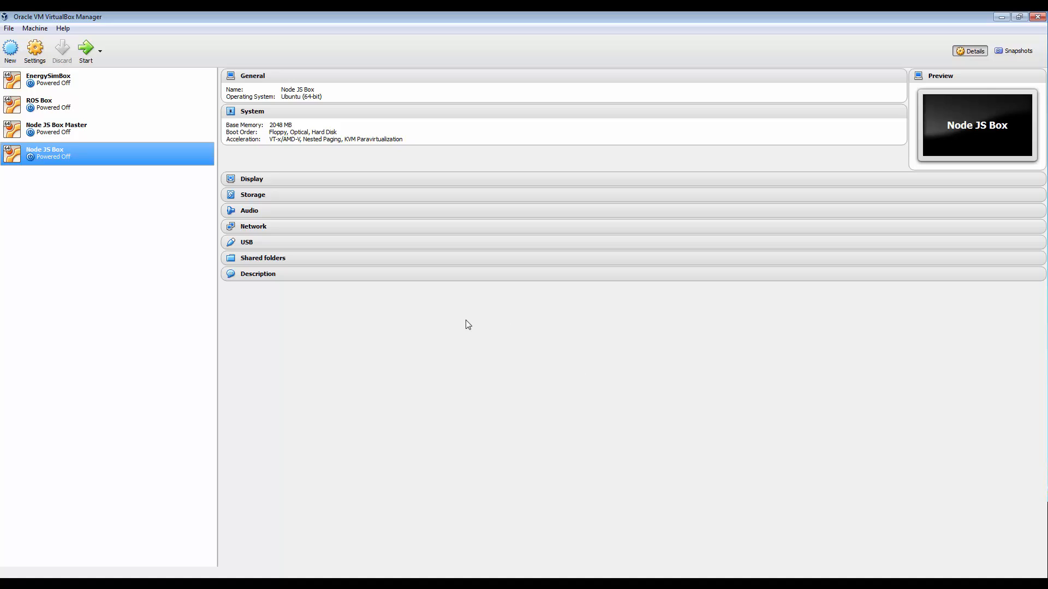
mouse_move(669, 380)
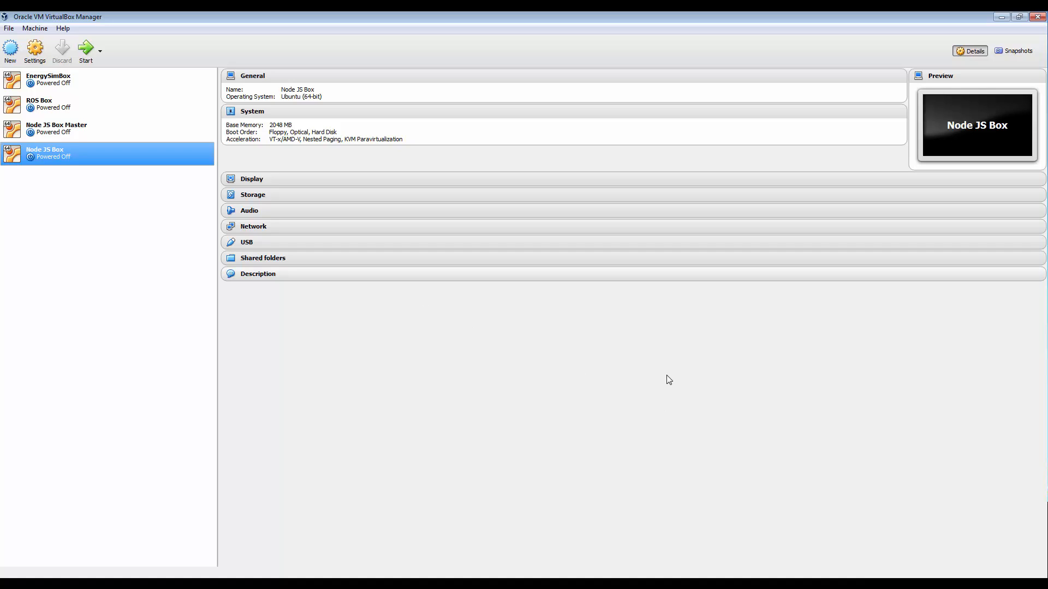
mouse_move(429, 433)
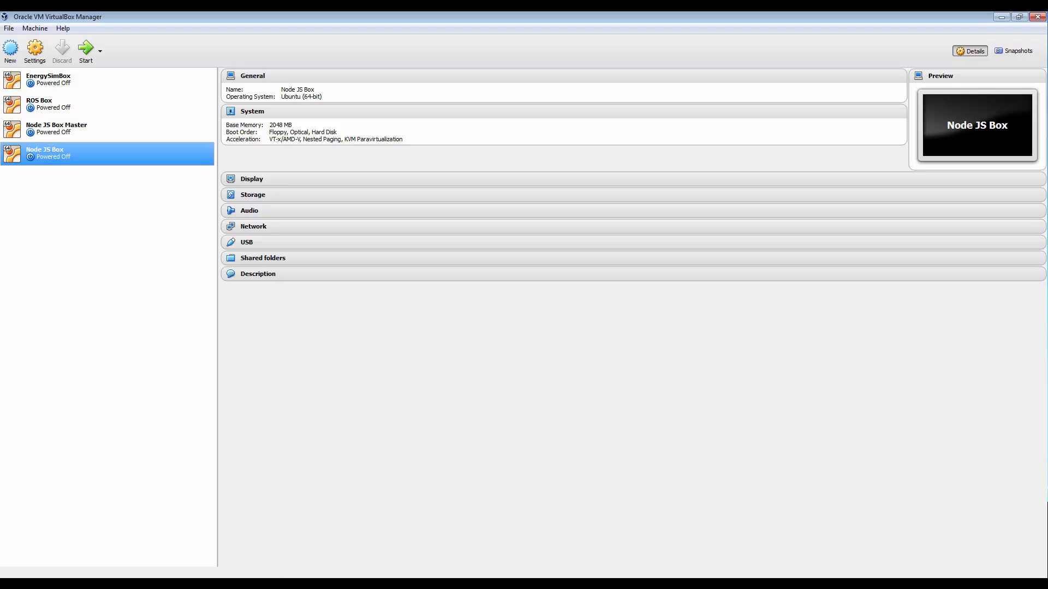
Run ipconfig on the host to see the Host-Only Network address 192.168.56.1.
click(7, 587)
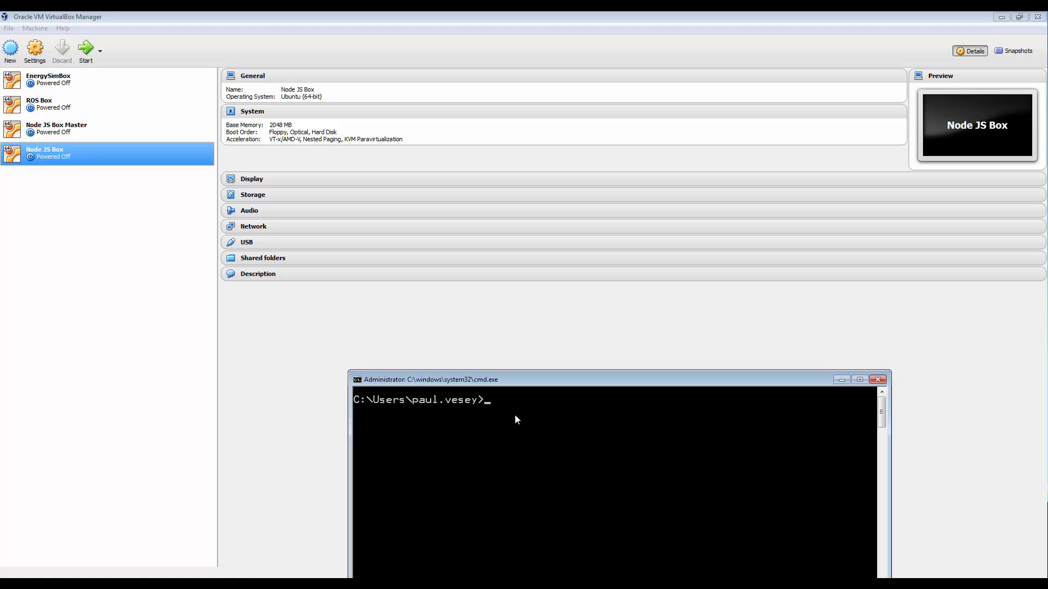
text(ipconfio)
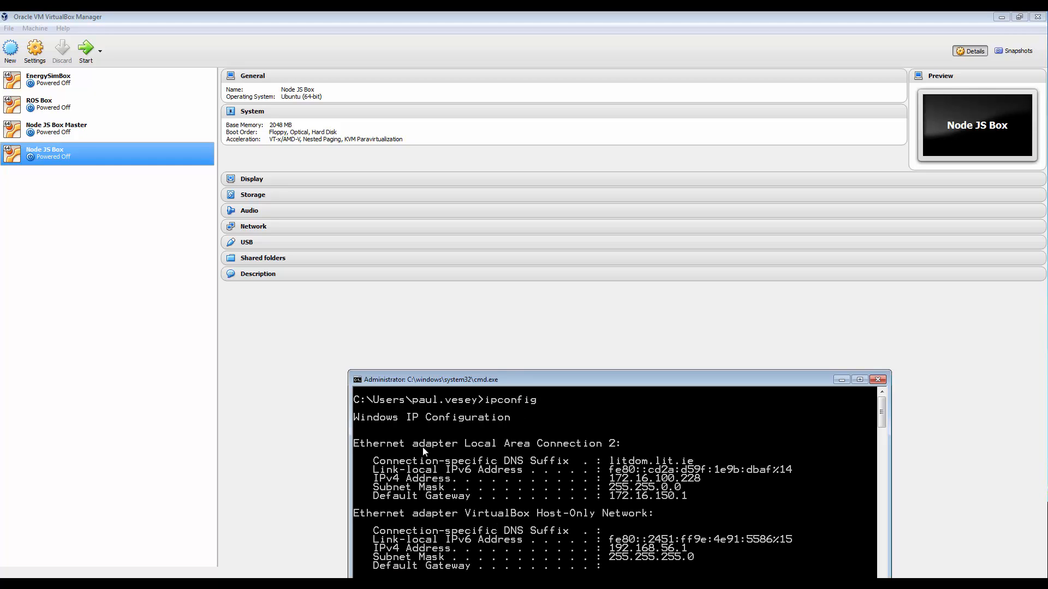
mouse_move(649, 475)
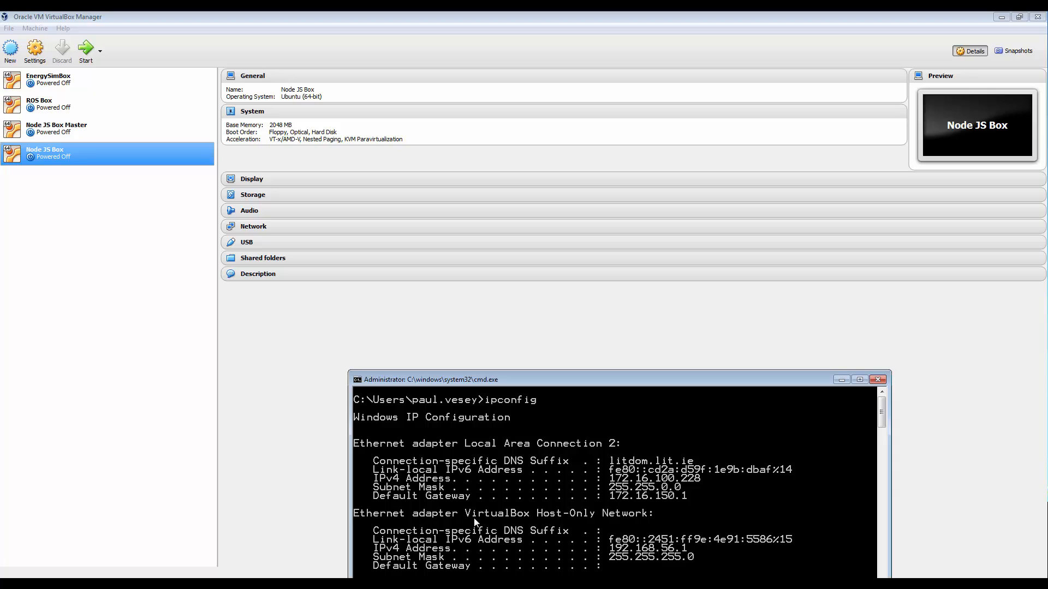
mouse_move(621, 550)
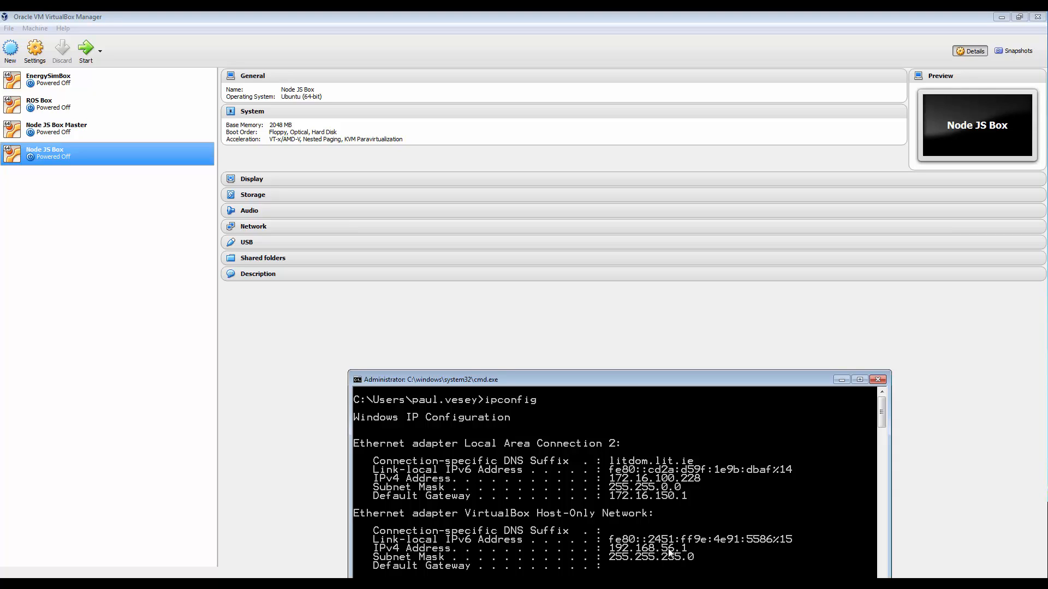
mouse_move(661, 397)
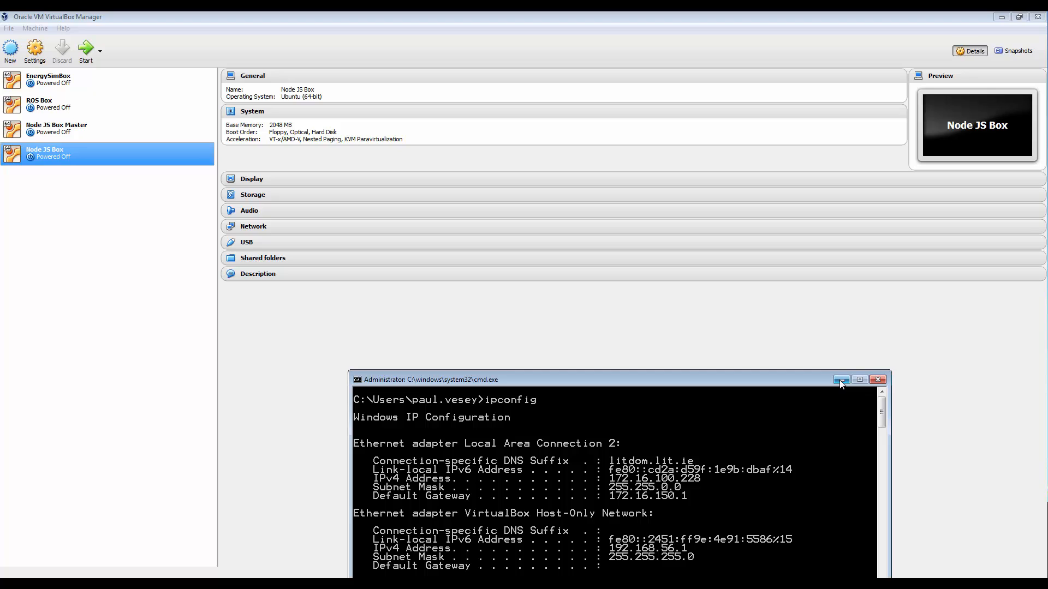
mouse_move(840, 379)
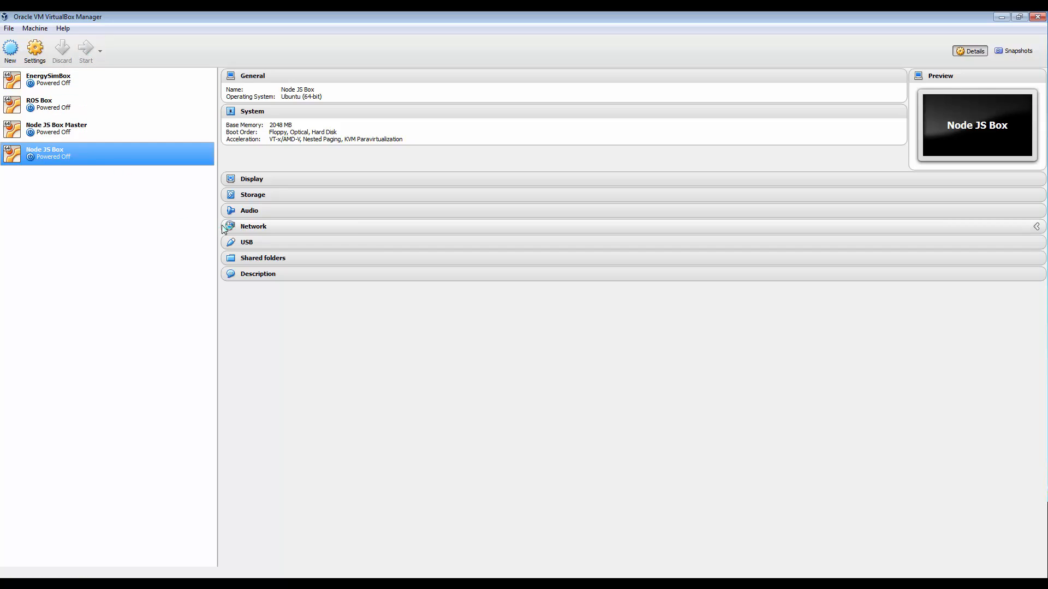
Start the Node JS Box VM and focus its Ubuntu desktop.
click(85, 50)
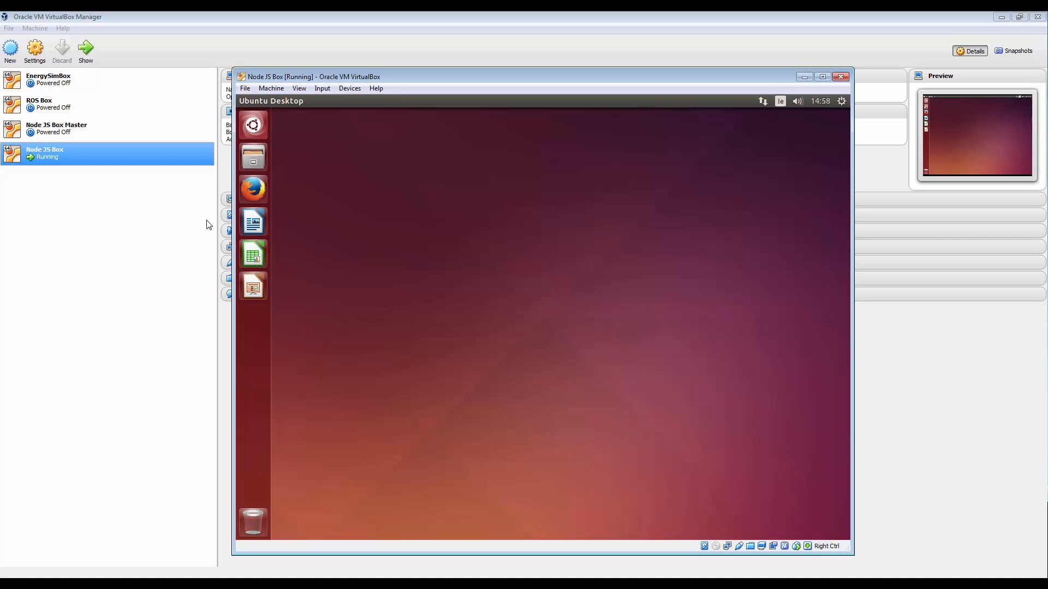
mouse_move(394, 217)
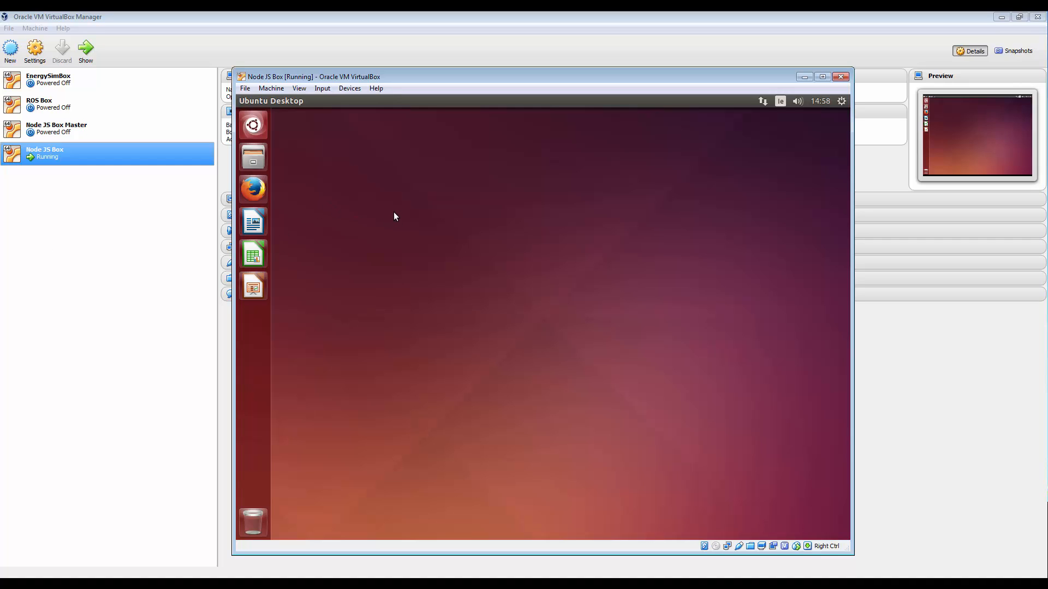
mouse_move(401, 204)
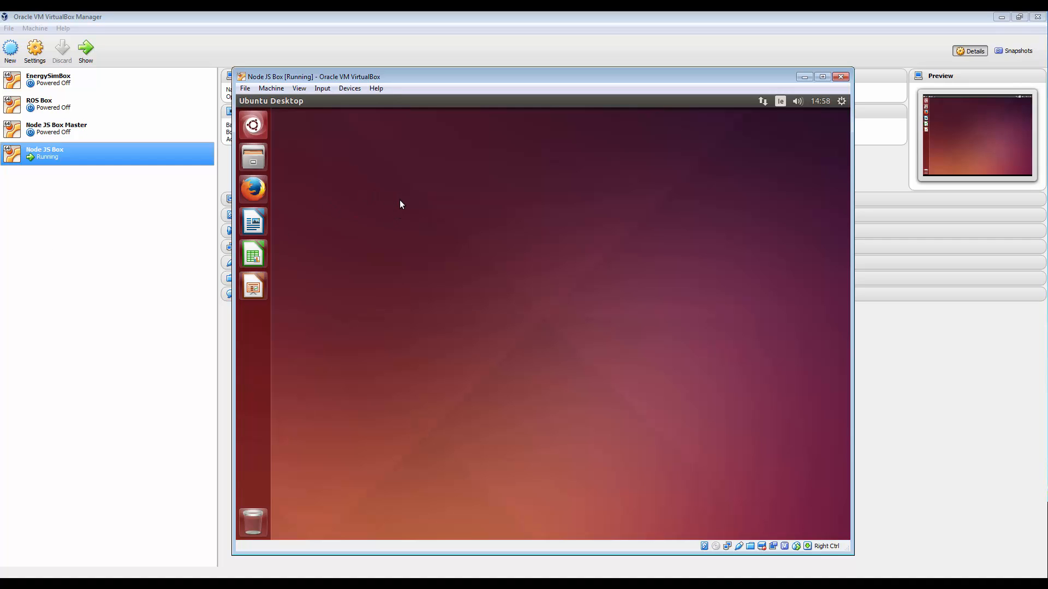
click(252, 317)
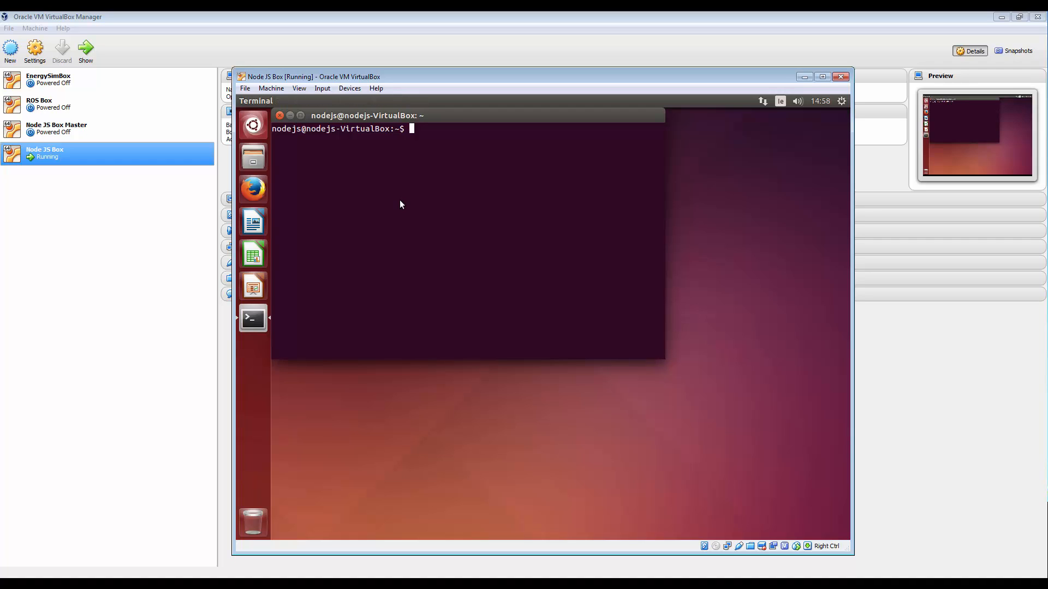
Run ifconfig in the guest terminal, listing eth1 at 192.168.56.101.
text(ifcon)
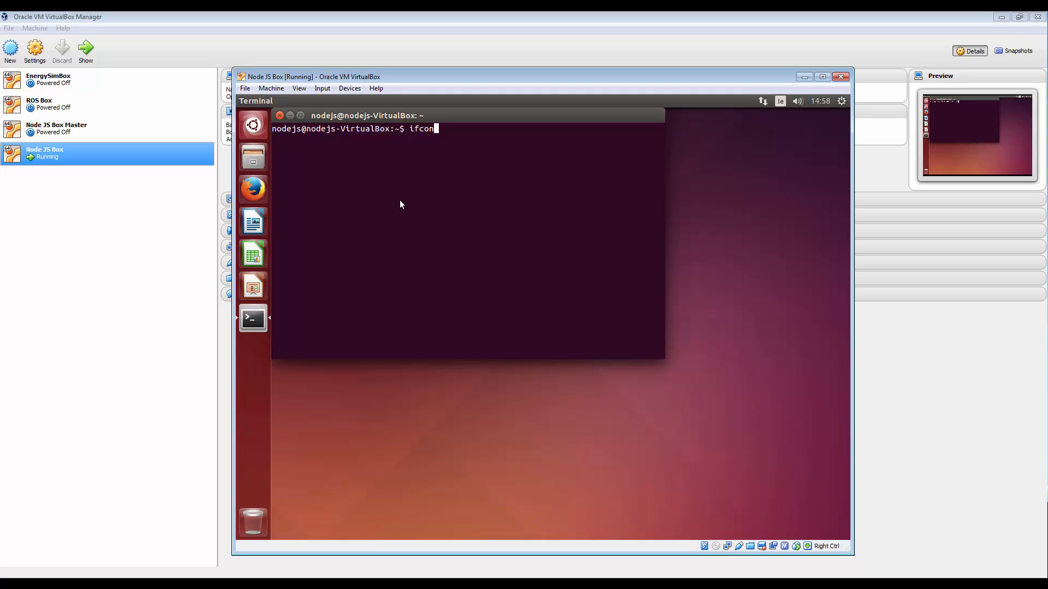
key(Return)
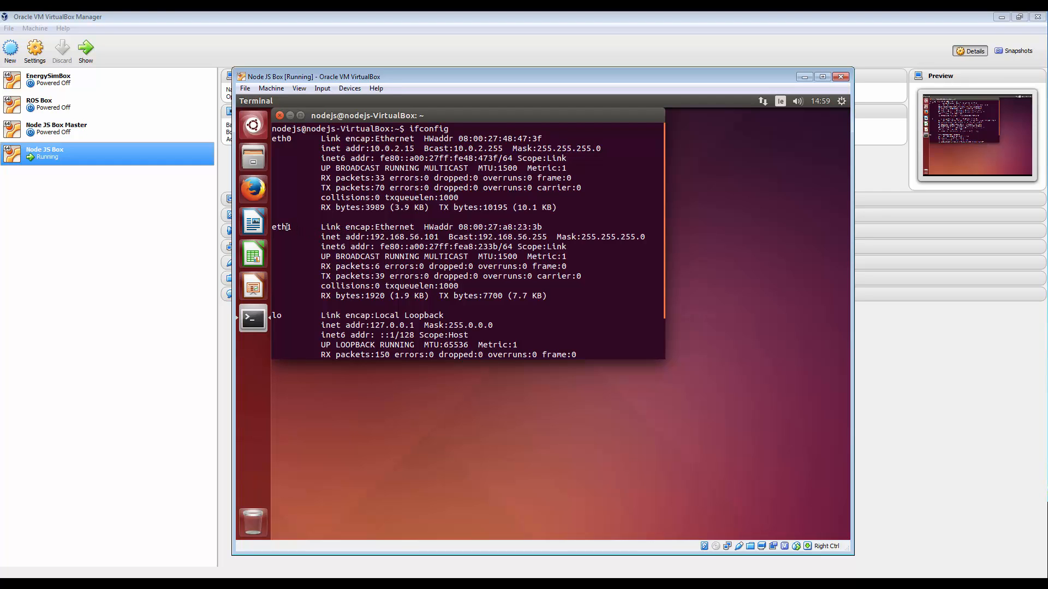
mouse_move(350, 238)
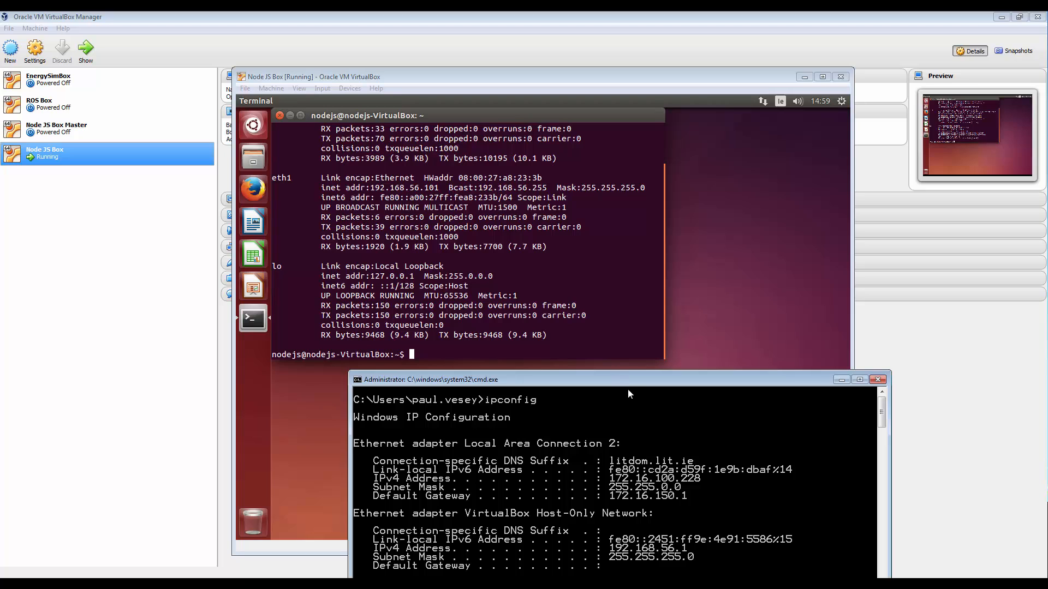
mouse_move(605, 389)
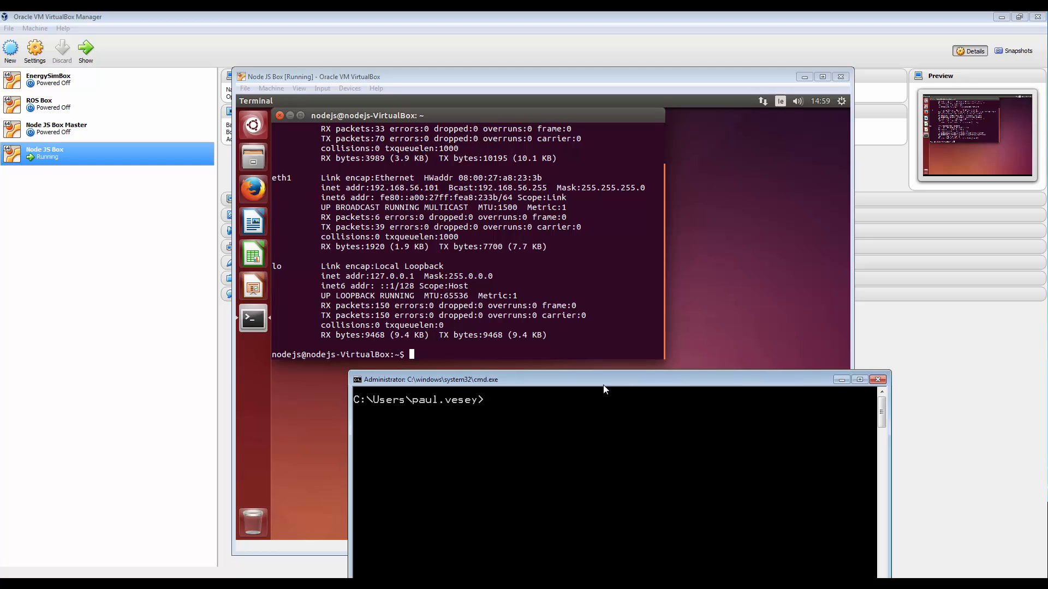
Enter ping 192.168.56.101 in the host Command Prompt to reach the guest.
text(ping 1)
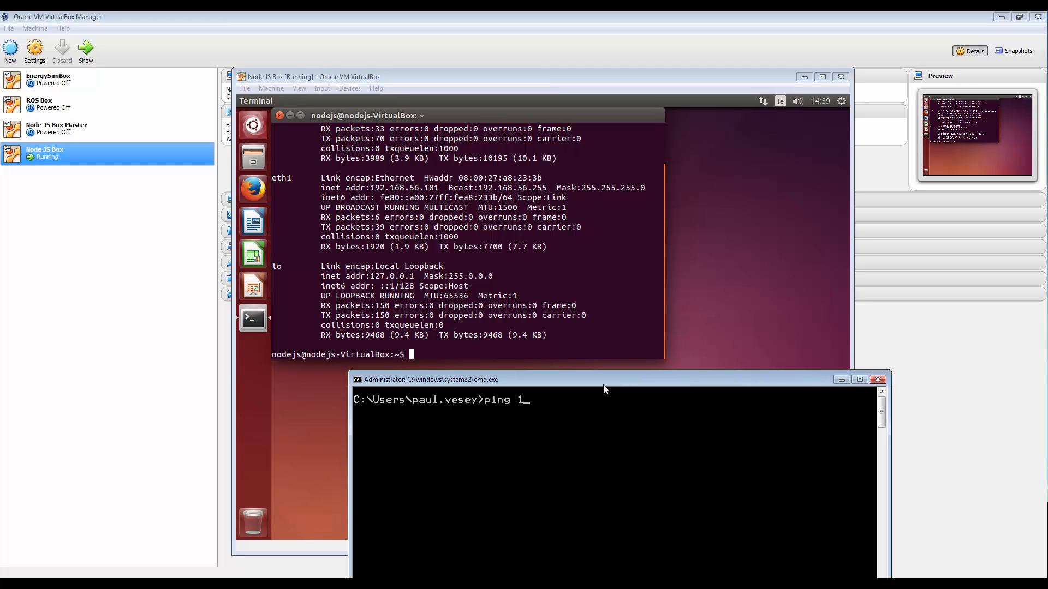
text(92.)
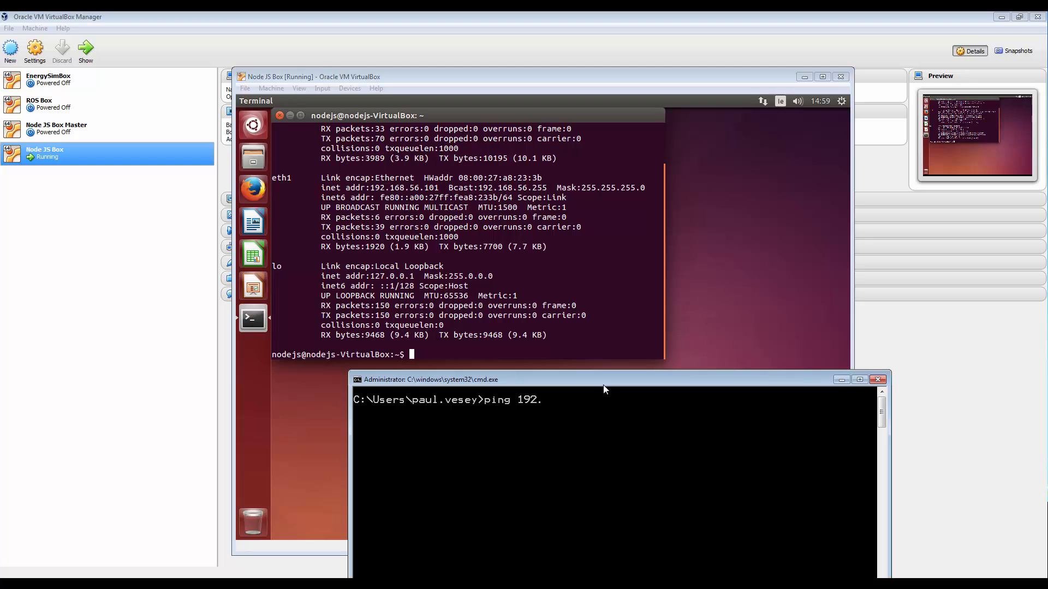
text(168)
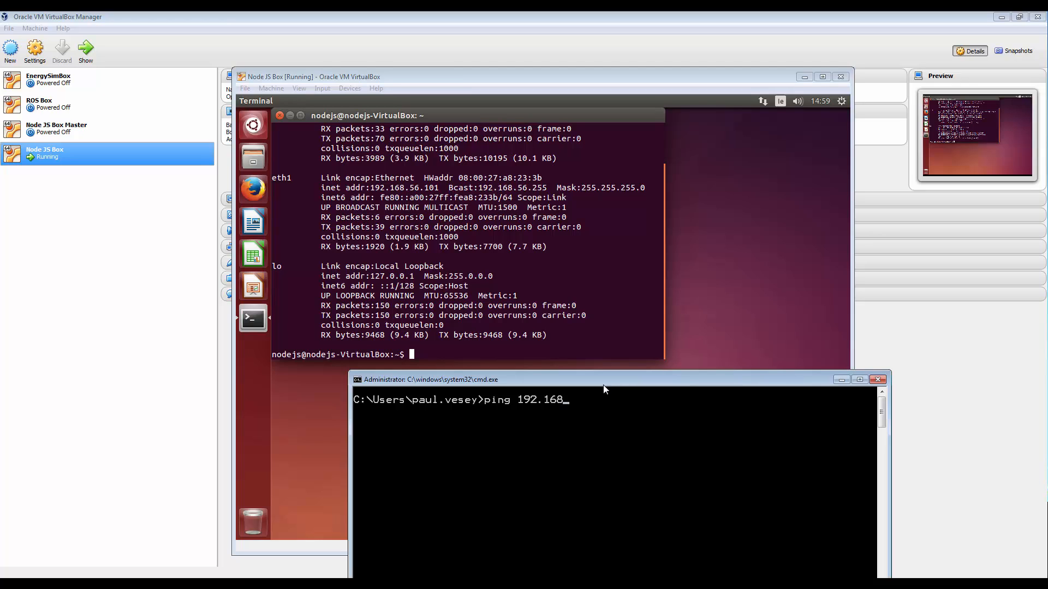
text(56)
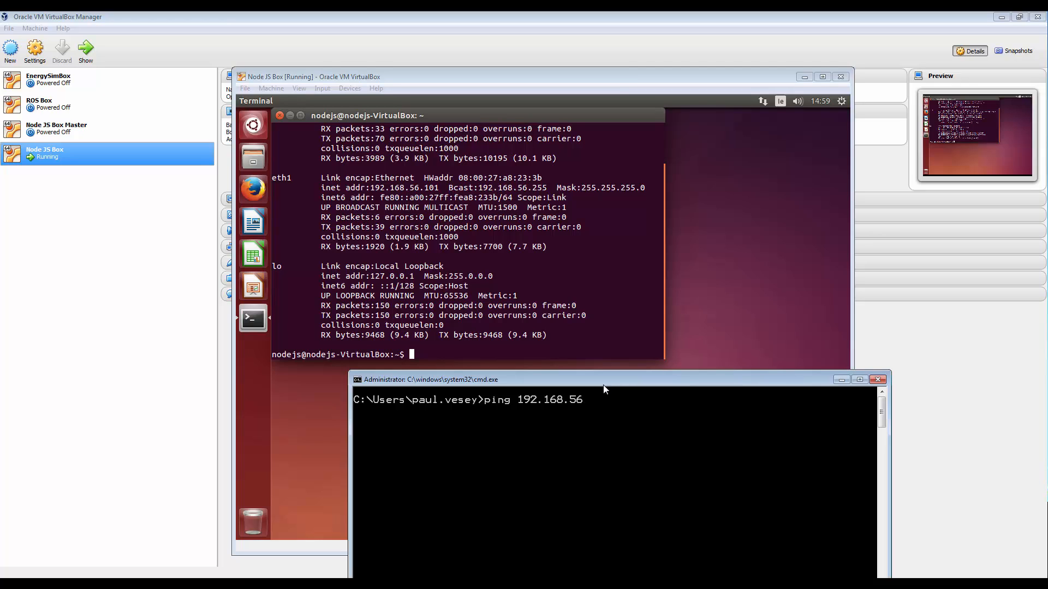
text(.101)
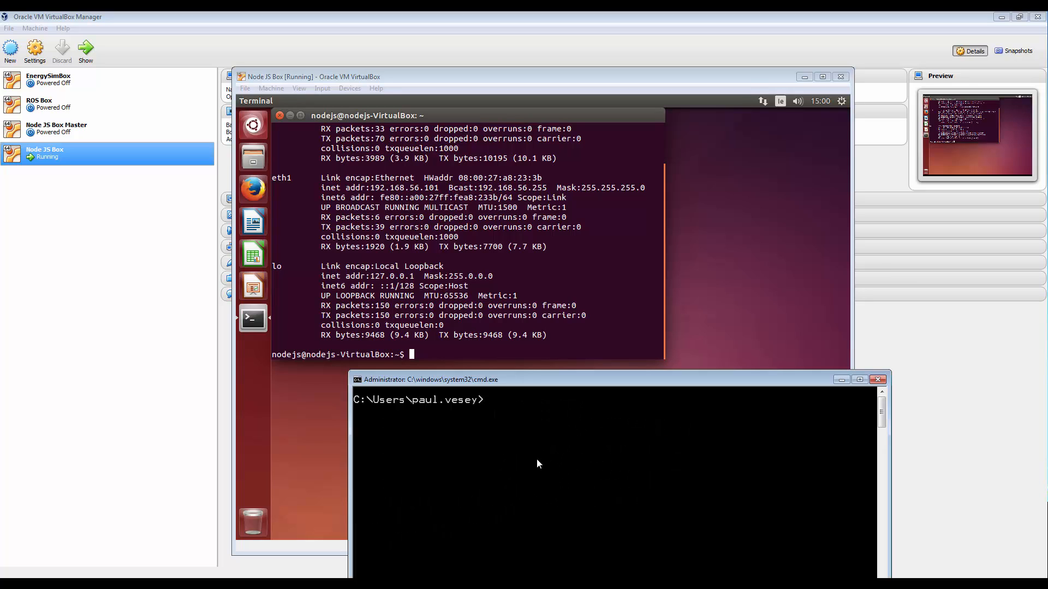
Run ipconfig again on the host, showing 192.168.56.1.
text(ipconfig)
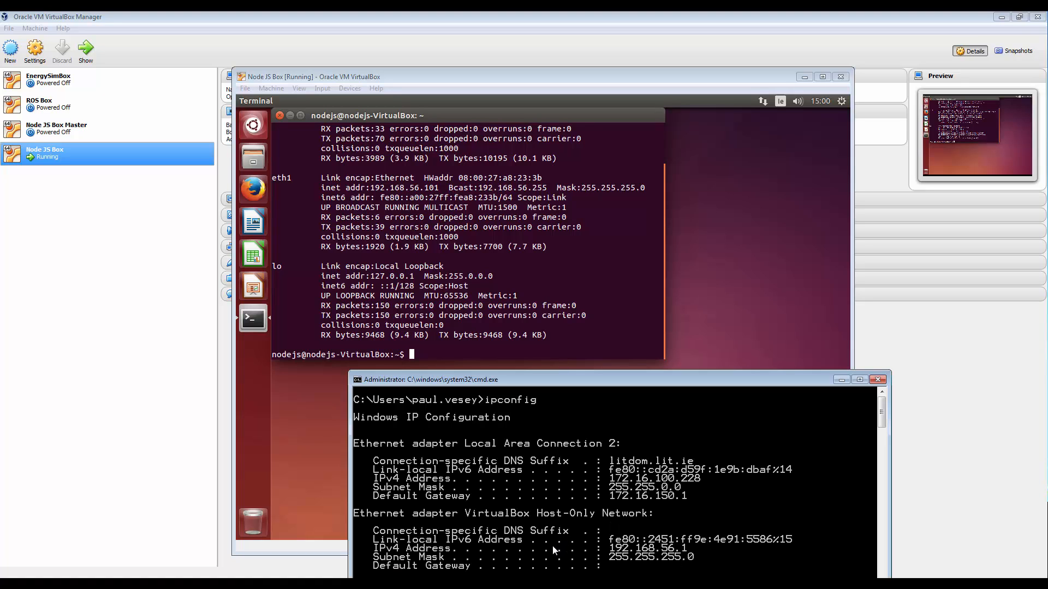
mouse_move(665, 555)
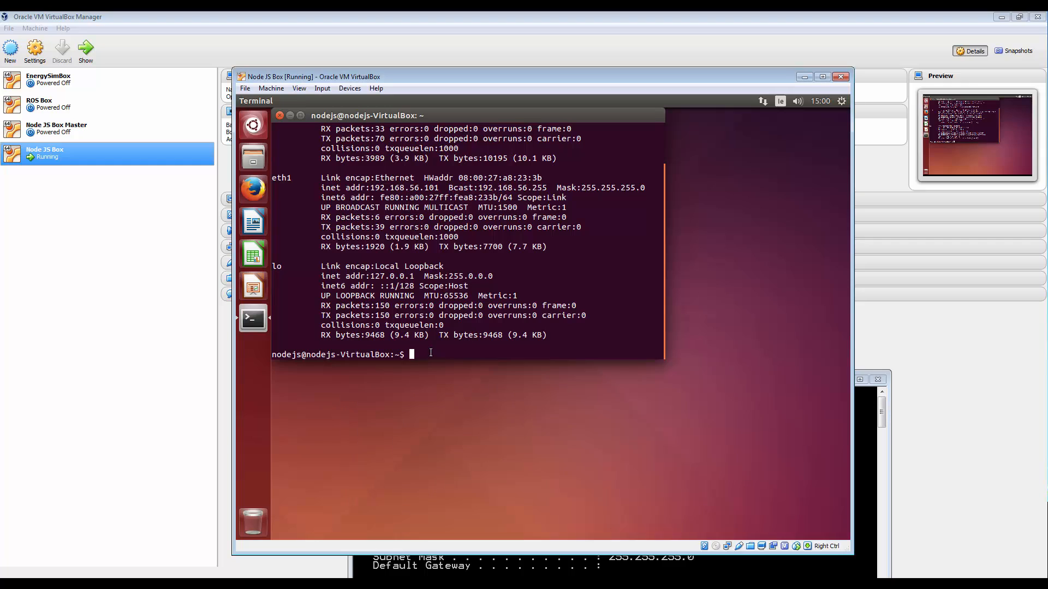
Ping 192.168.56.1 from the guest and stop it: 8 packets, 0% loss.
text(ping)
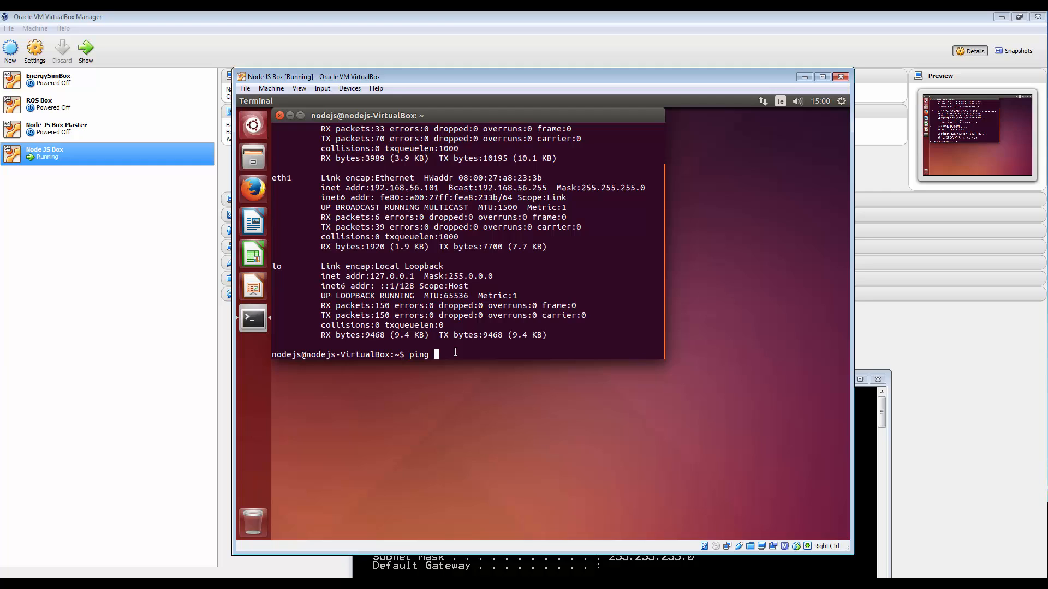
text(192.)
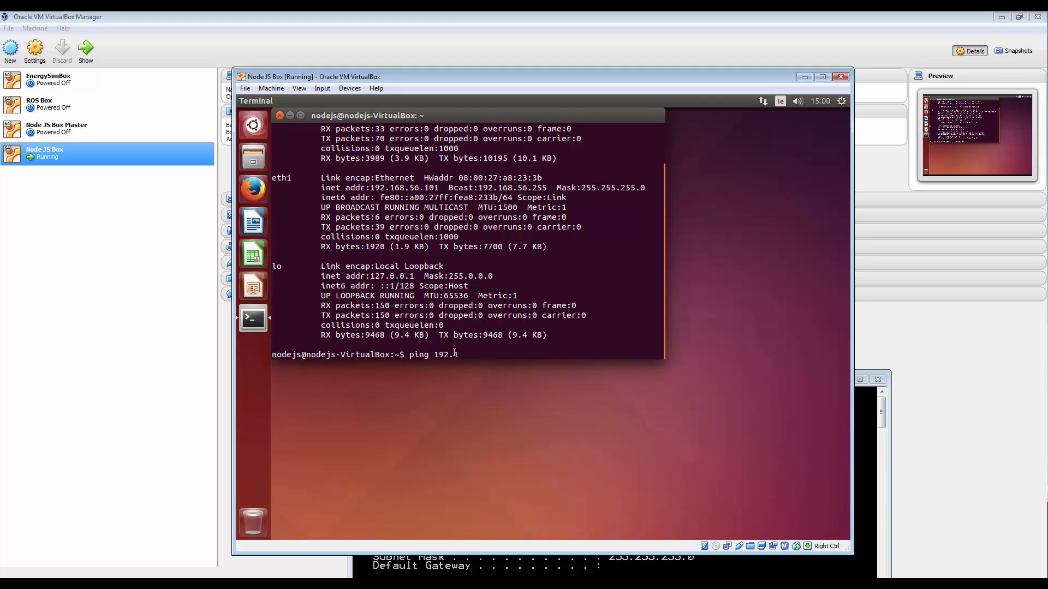
text(168.)
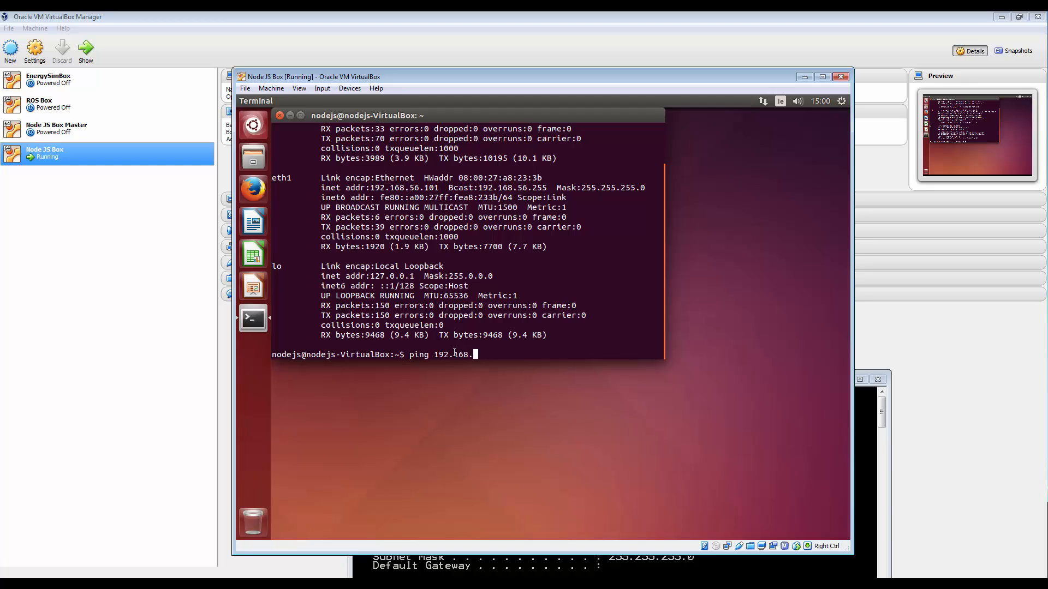
text(56.)
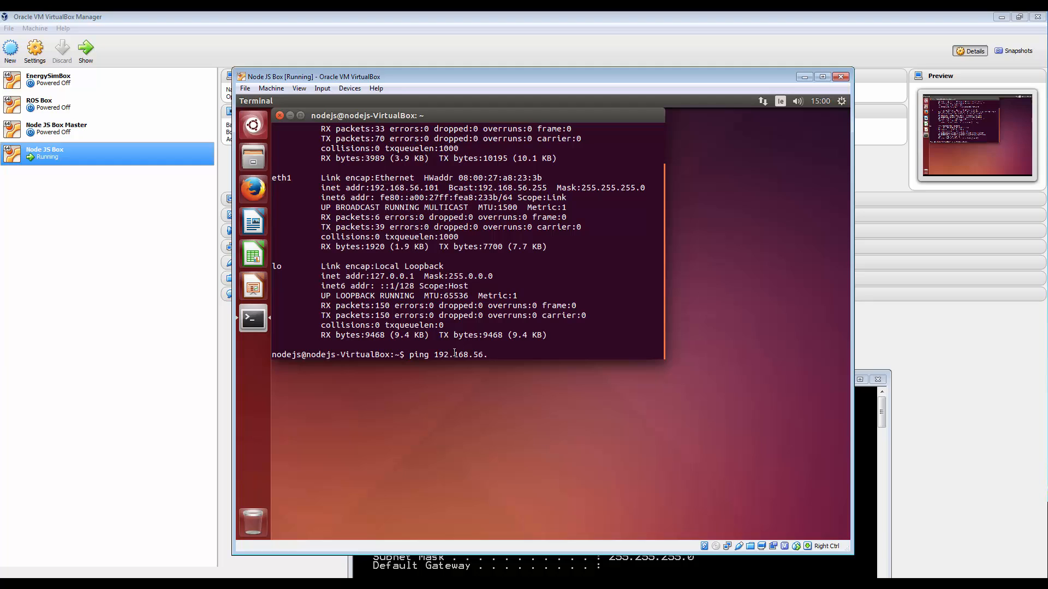
text(1)
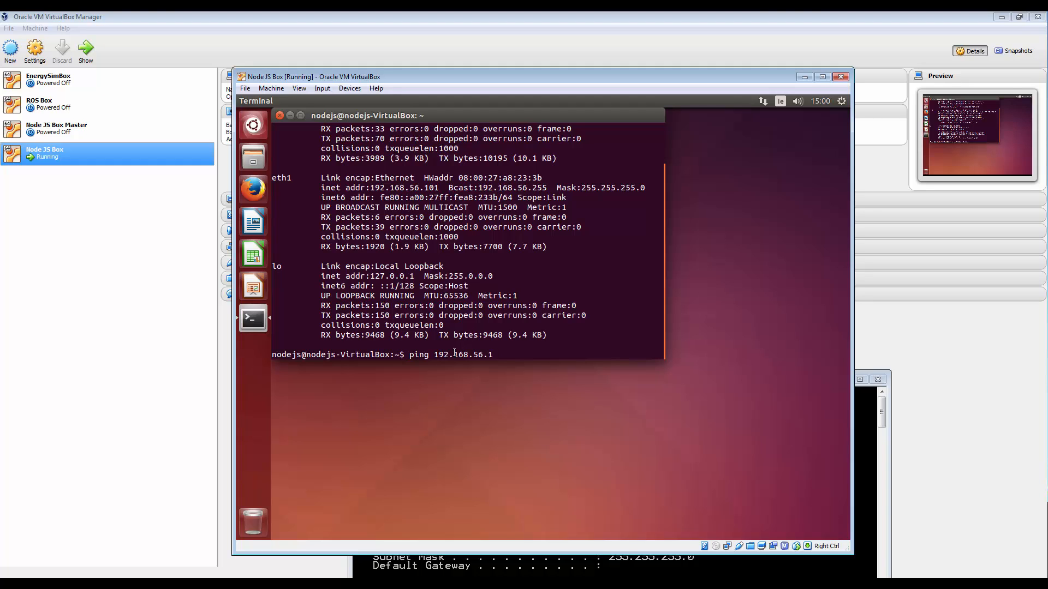
key(Return)
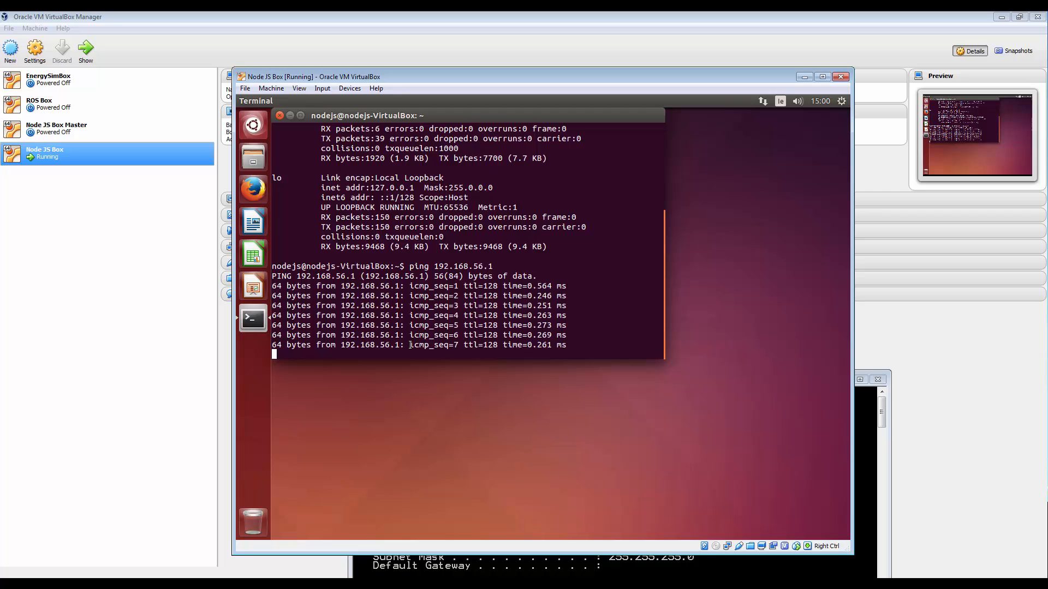
key(ctrl+c)
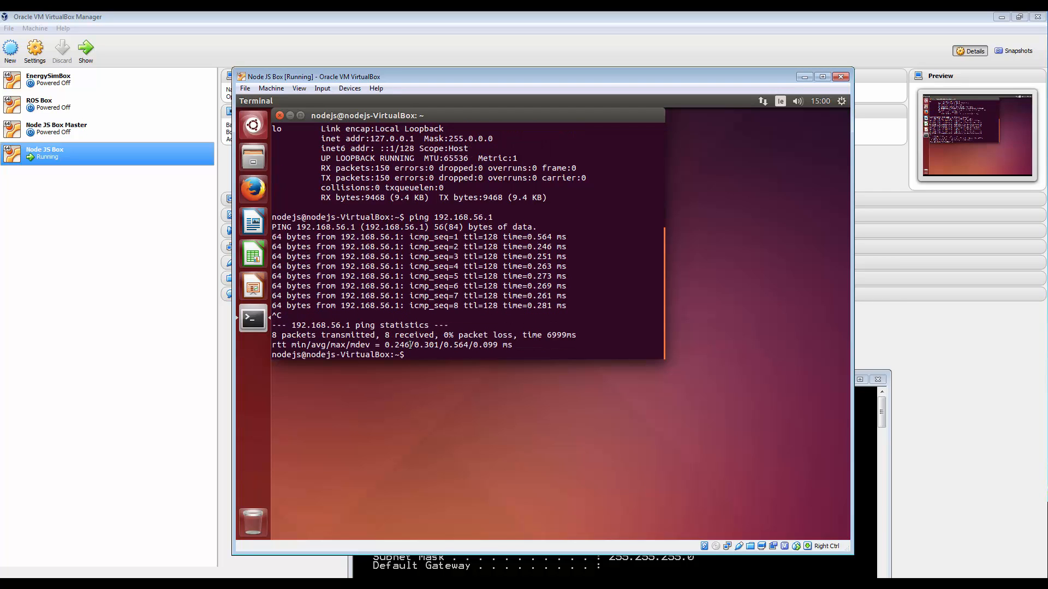